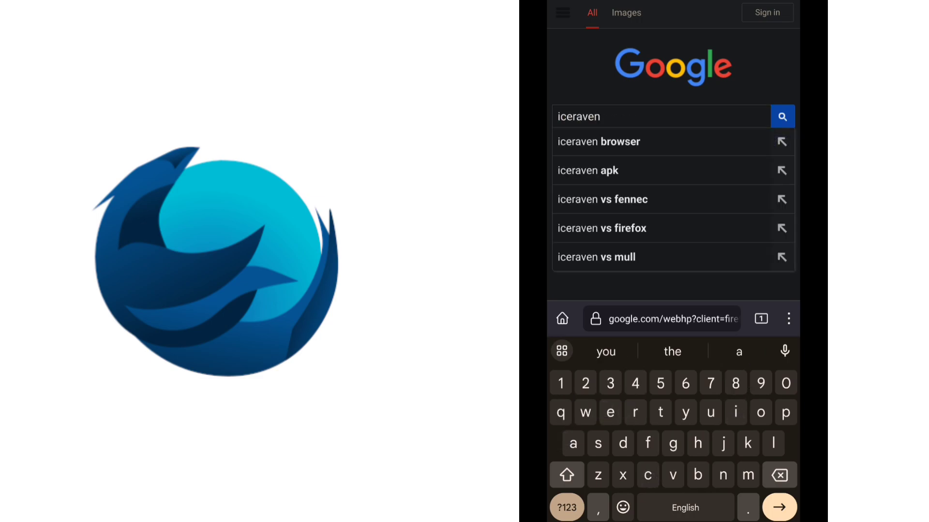
Search Google for 'iceraven browser' and open the Uptodown download result
click(598, 142)
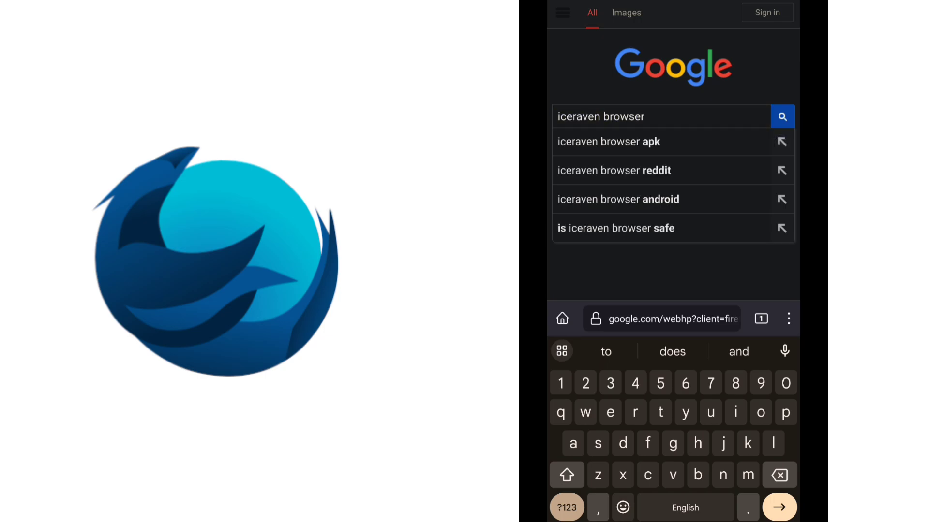
click(782, 116)
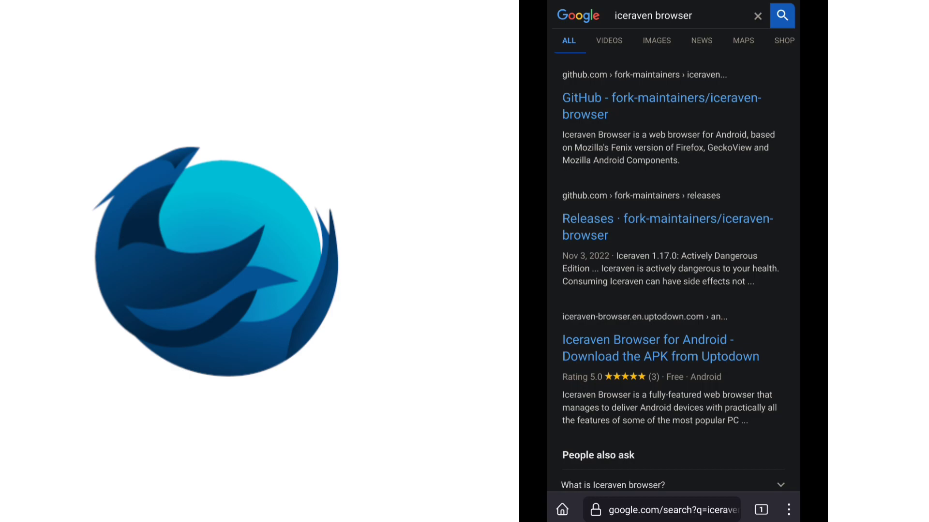
click(648, 348)
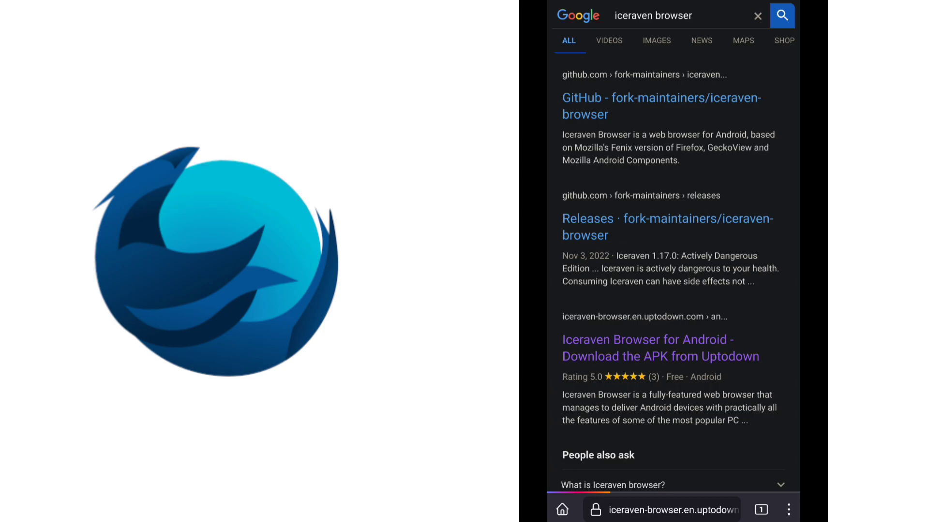
Download the latest Iceraven Browser APK from Uptodown's version page
click(648, 348)
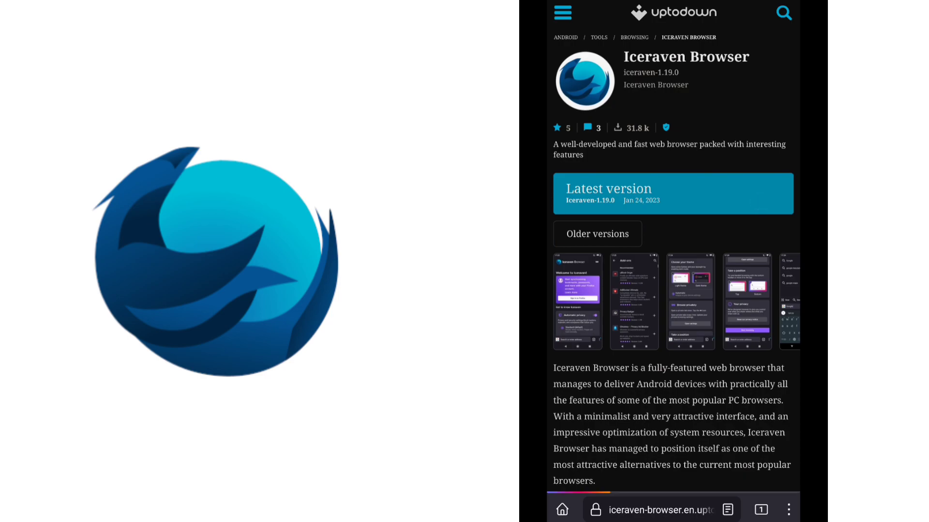
click(672, 193)
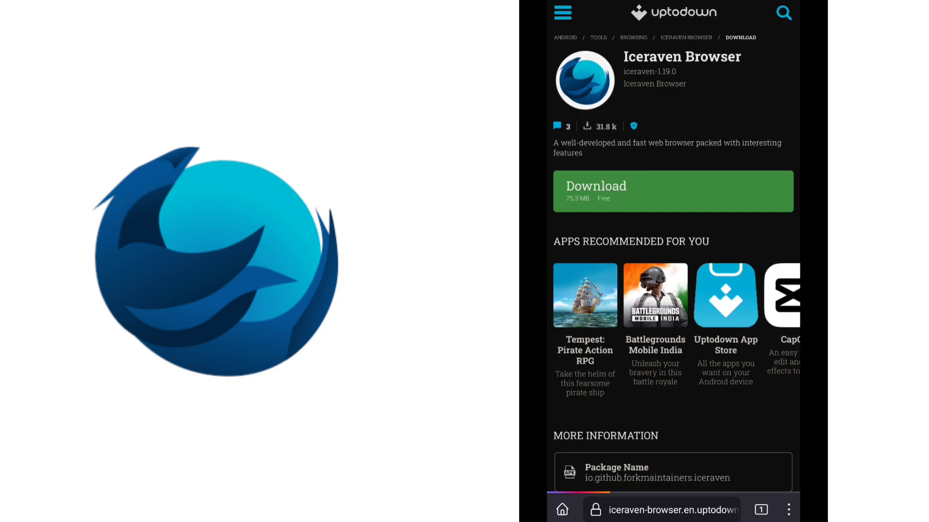
click(673, 192)
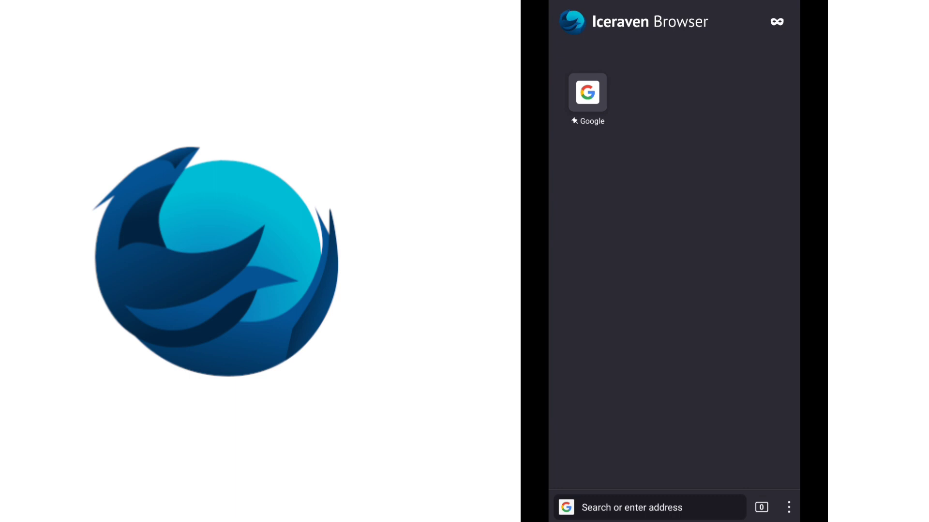
Open Add-ons from the browser's three-dot menu
click(788, 506)
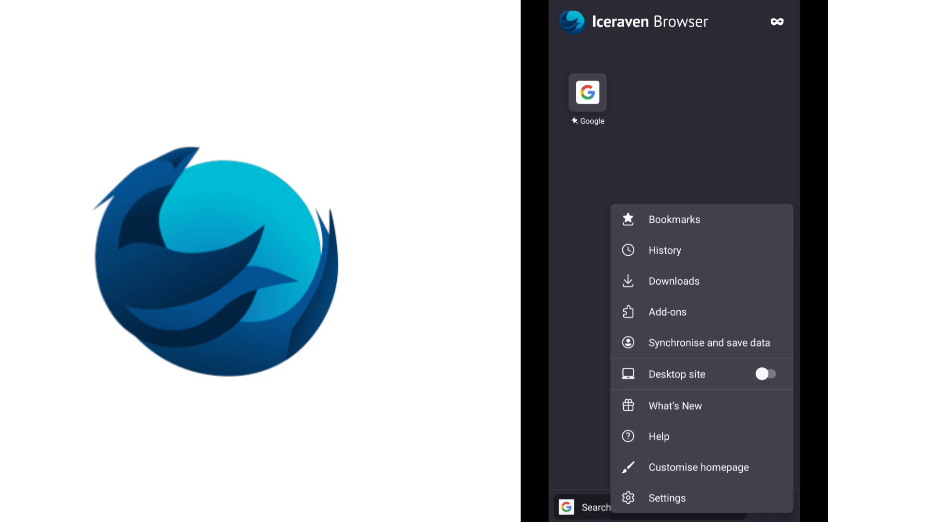
click(667, 312)
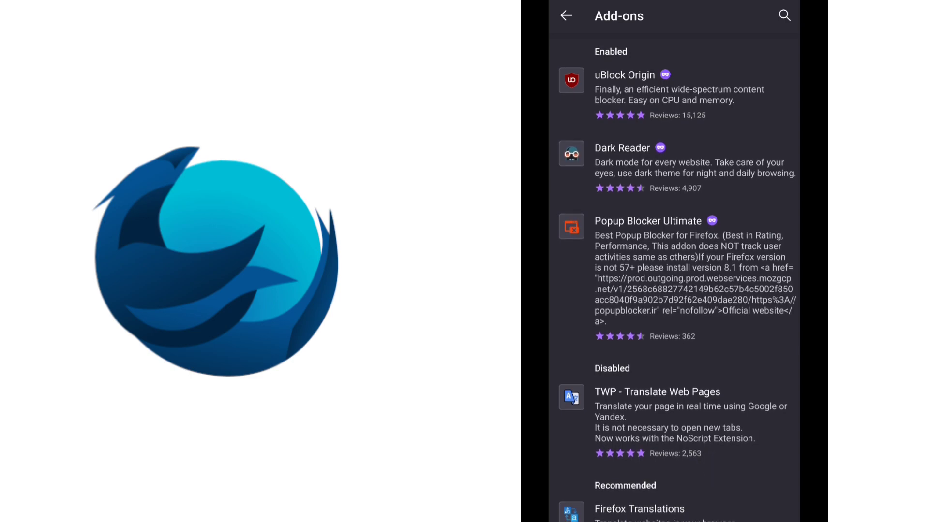
Scroll down through the Recommended add-ons list
scroll(down, 3)
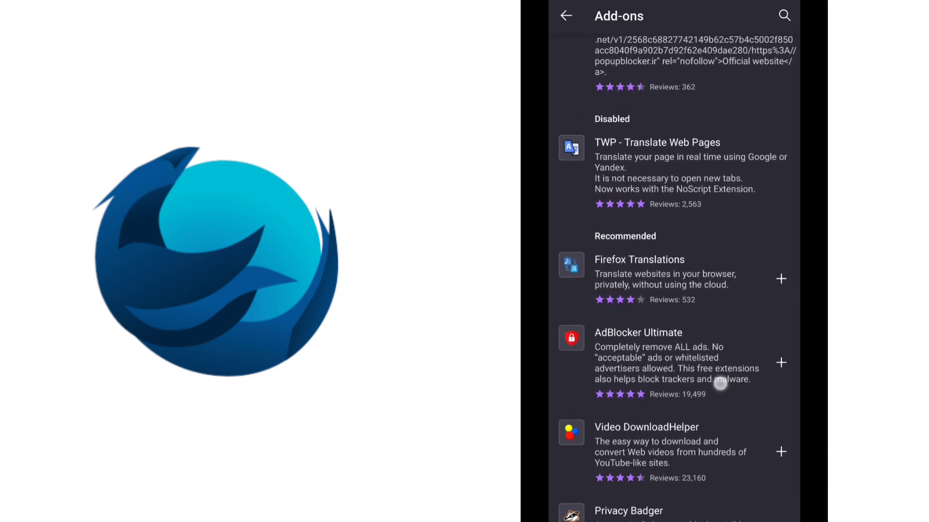
scroll(down, 3)
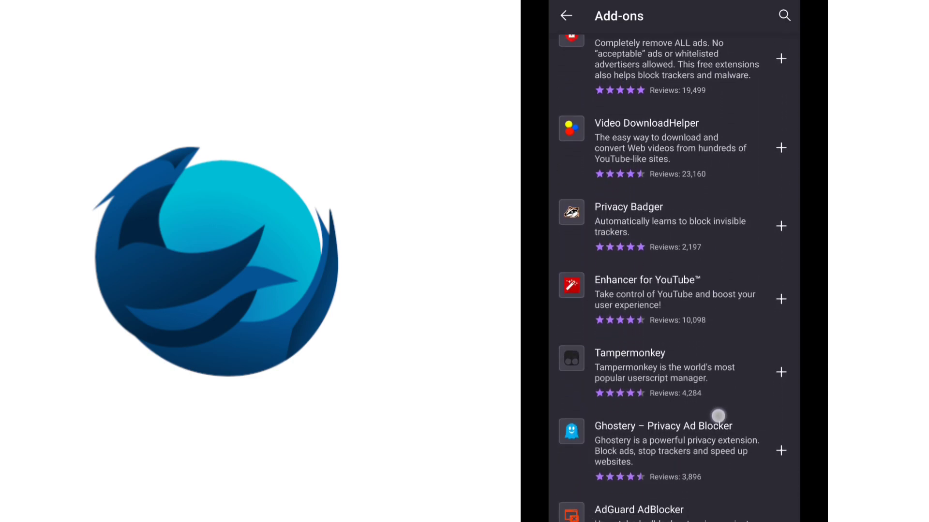
scroll(down, 3)
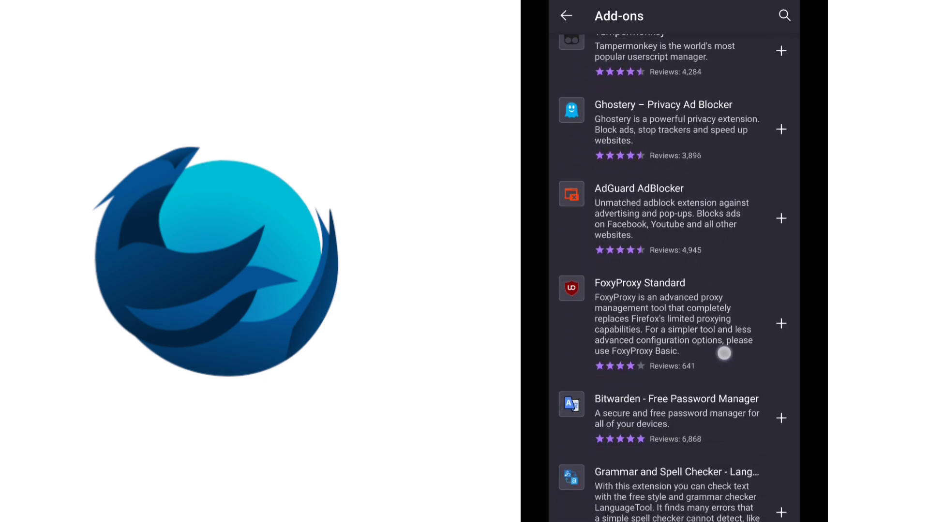
scroll(down, 3)
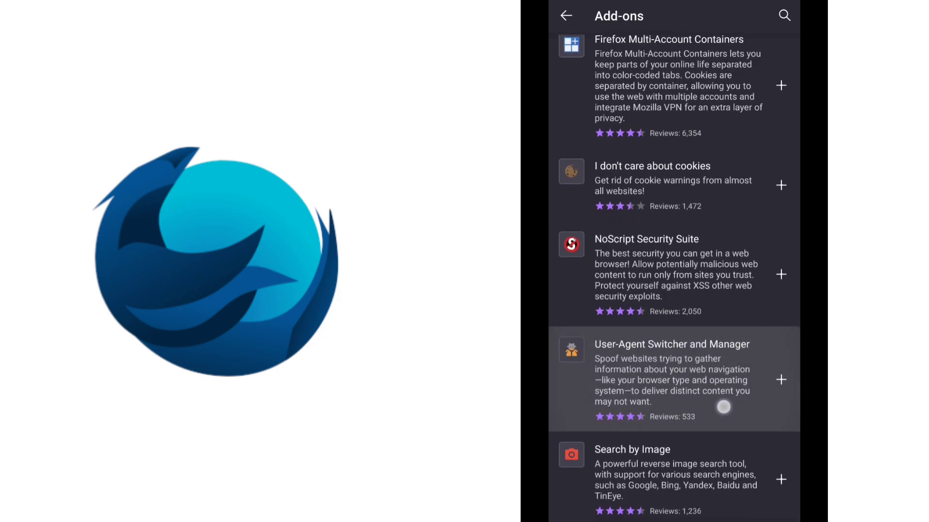
scroll(down, 3)
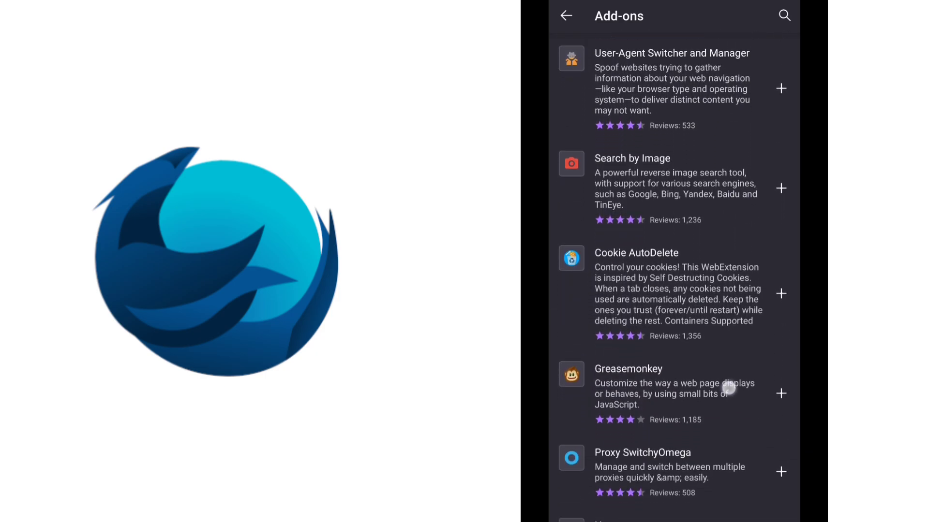
scroll(down, 3)
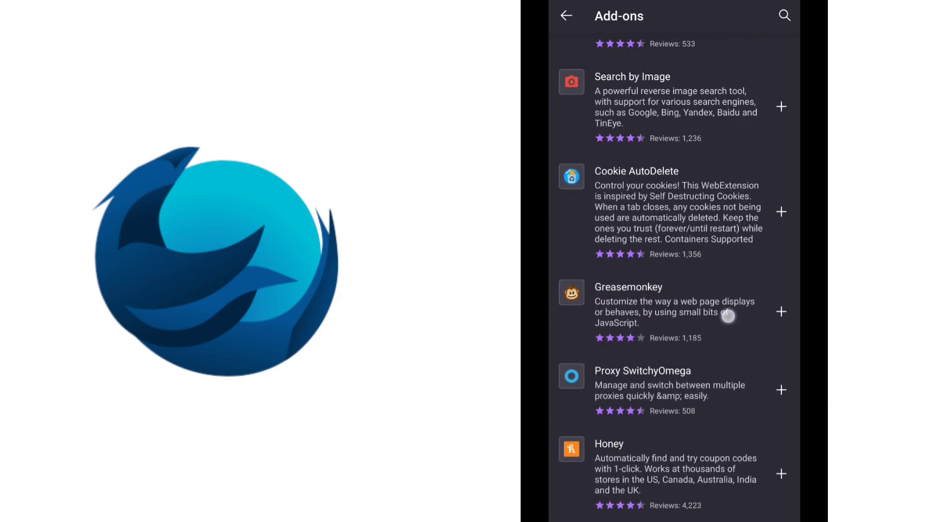
scroll(down, 3)
text(a)
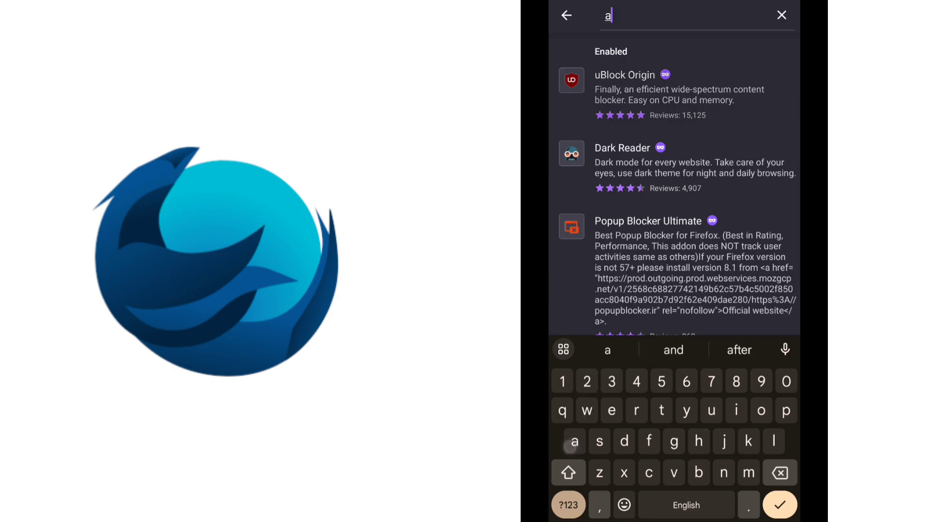
Search add-ons for 'adb', read AdBlocker Ultimate's description, and go back
text(db)
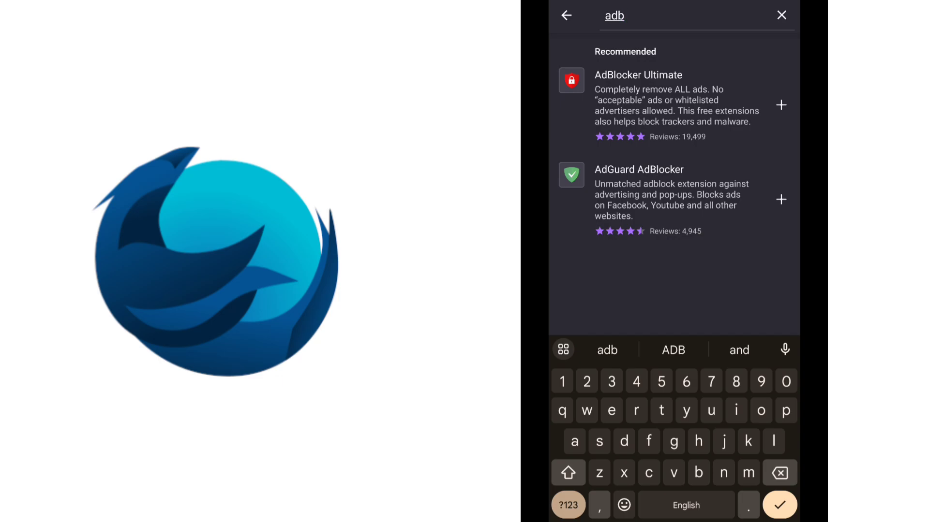
click(637, 75)
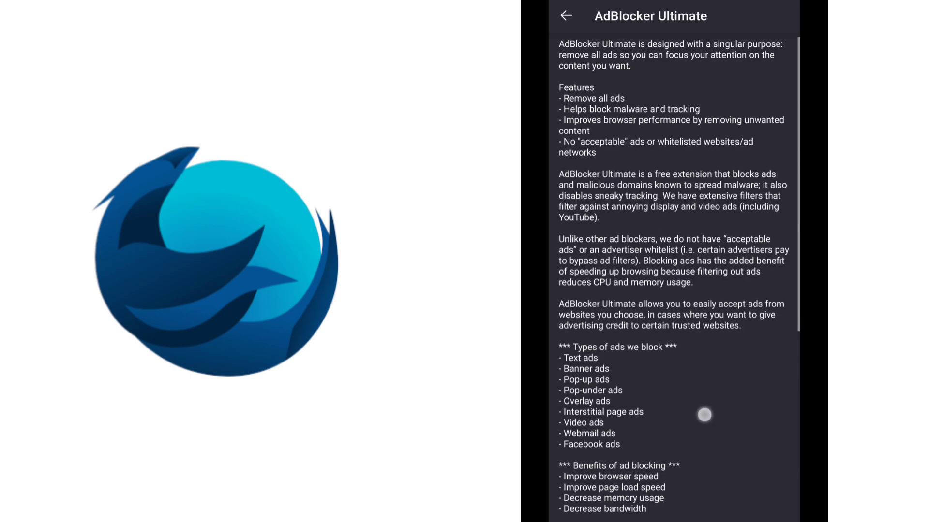
scroll(down, 3)
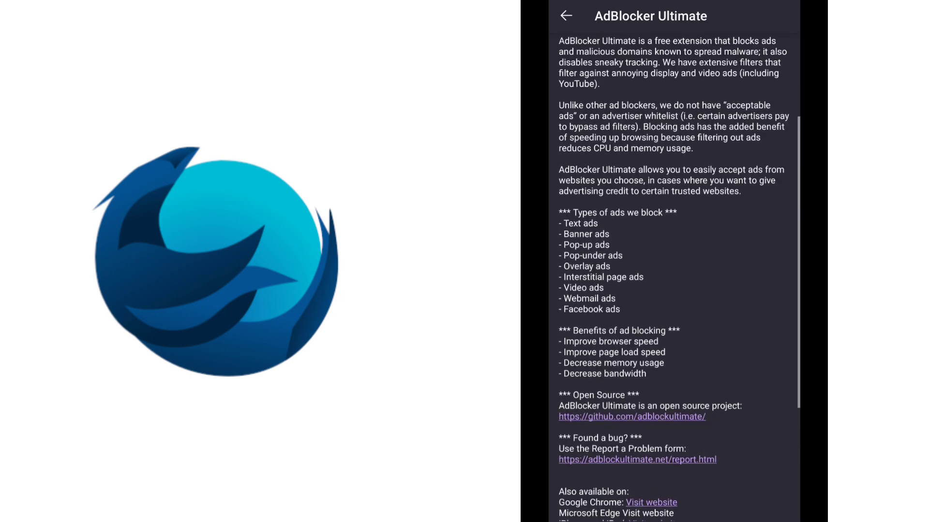
click(565, 16)
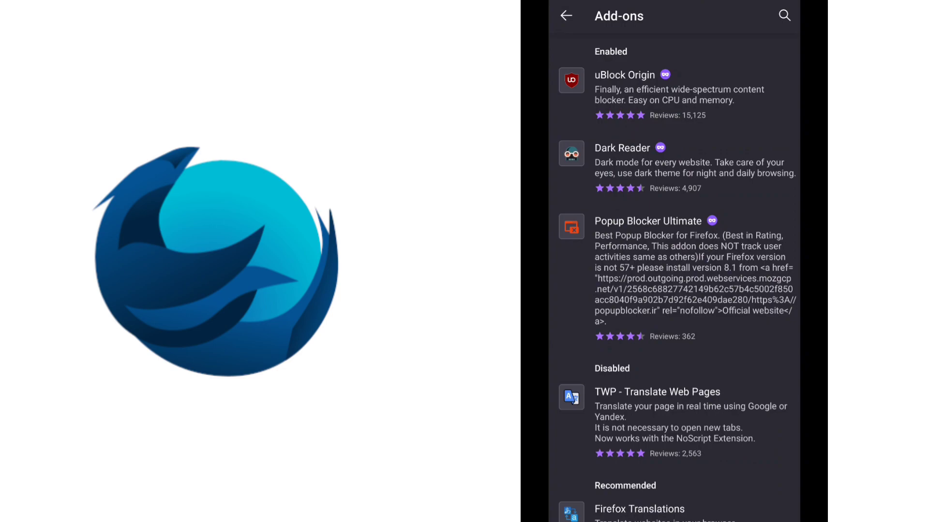
Return to the home screen and activate the 'Search or enter address' bar
click(625, 75)
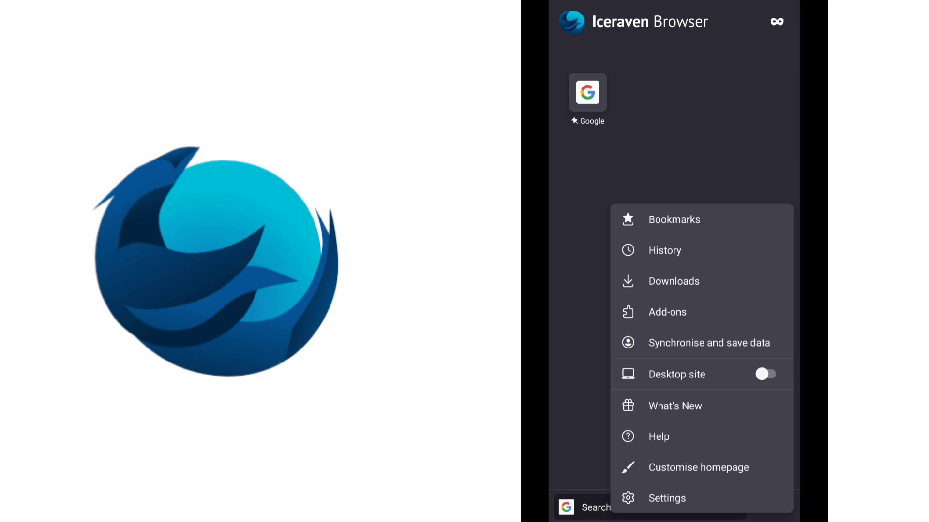
click(597, 521)
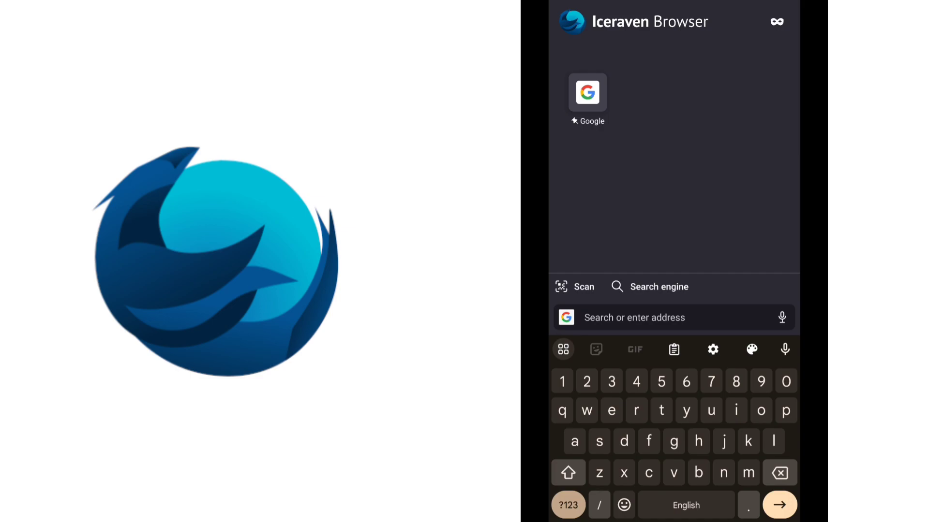